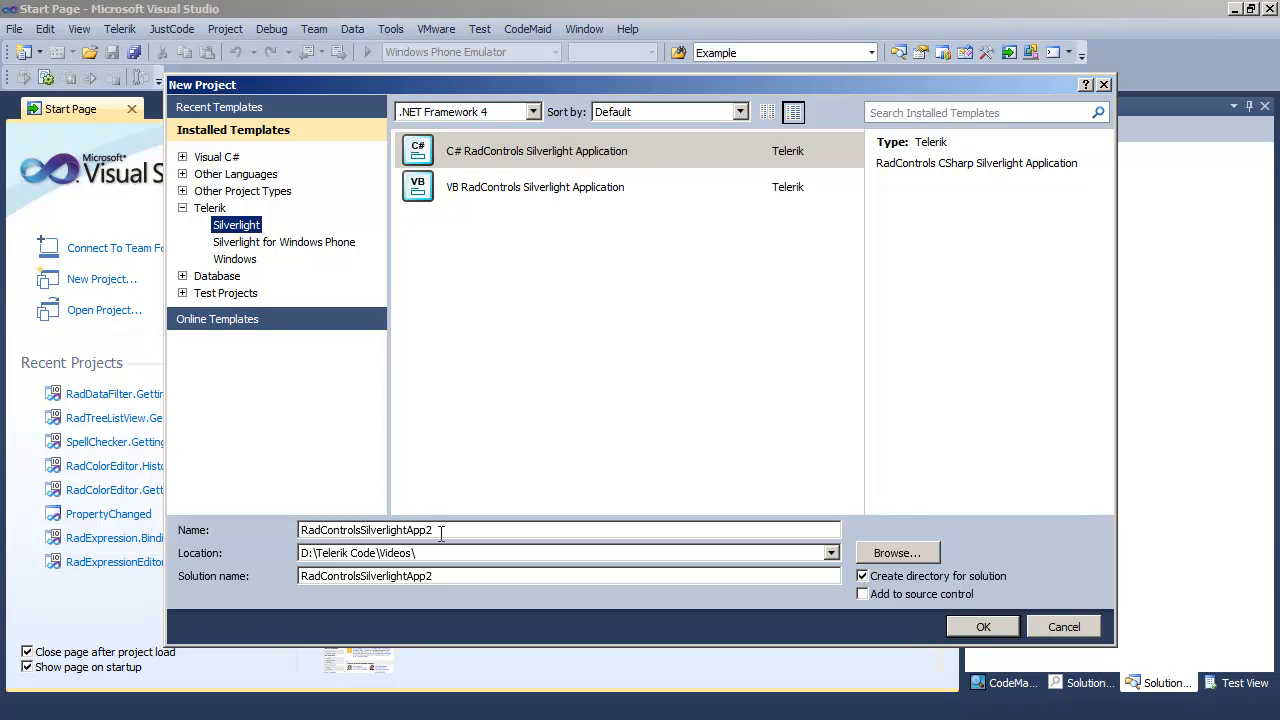
- Name the new RadControls Silverlight C# project 'RadSlider.GettingStarted' and create it
triple_click(367, 530)
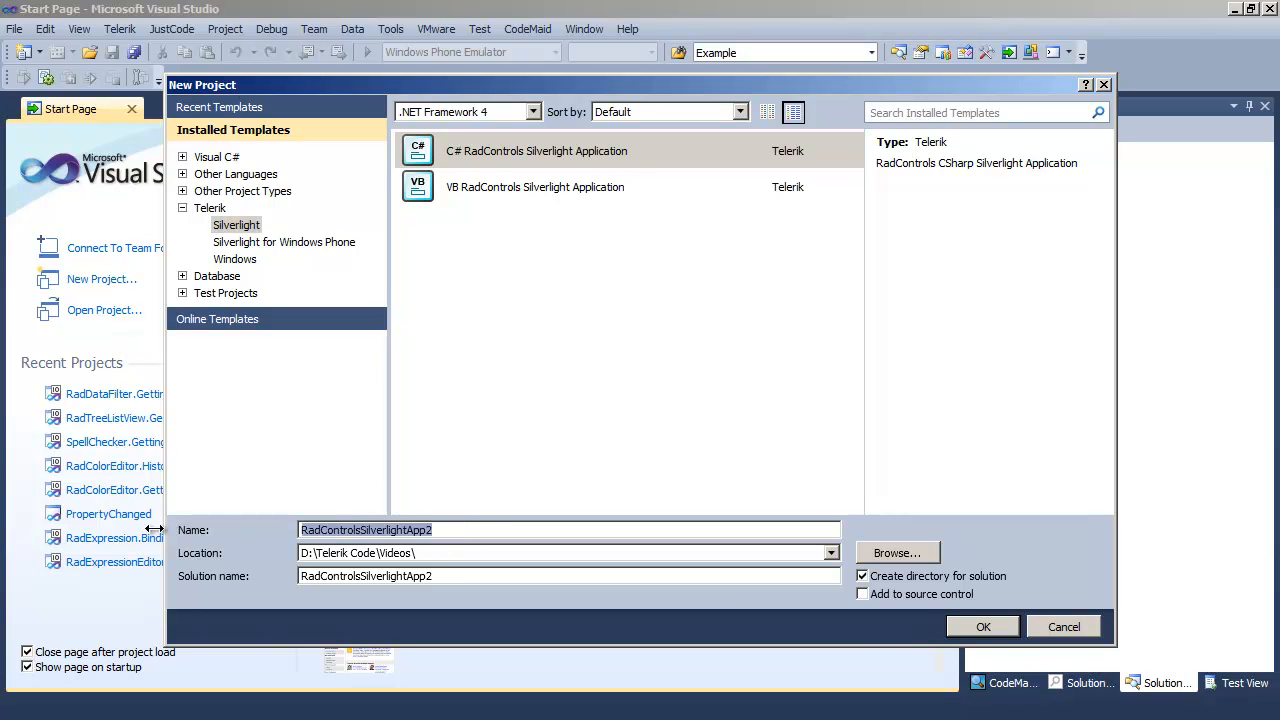
text(RadSlider.GettingStarted)
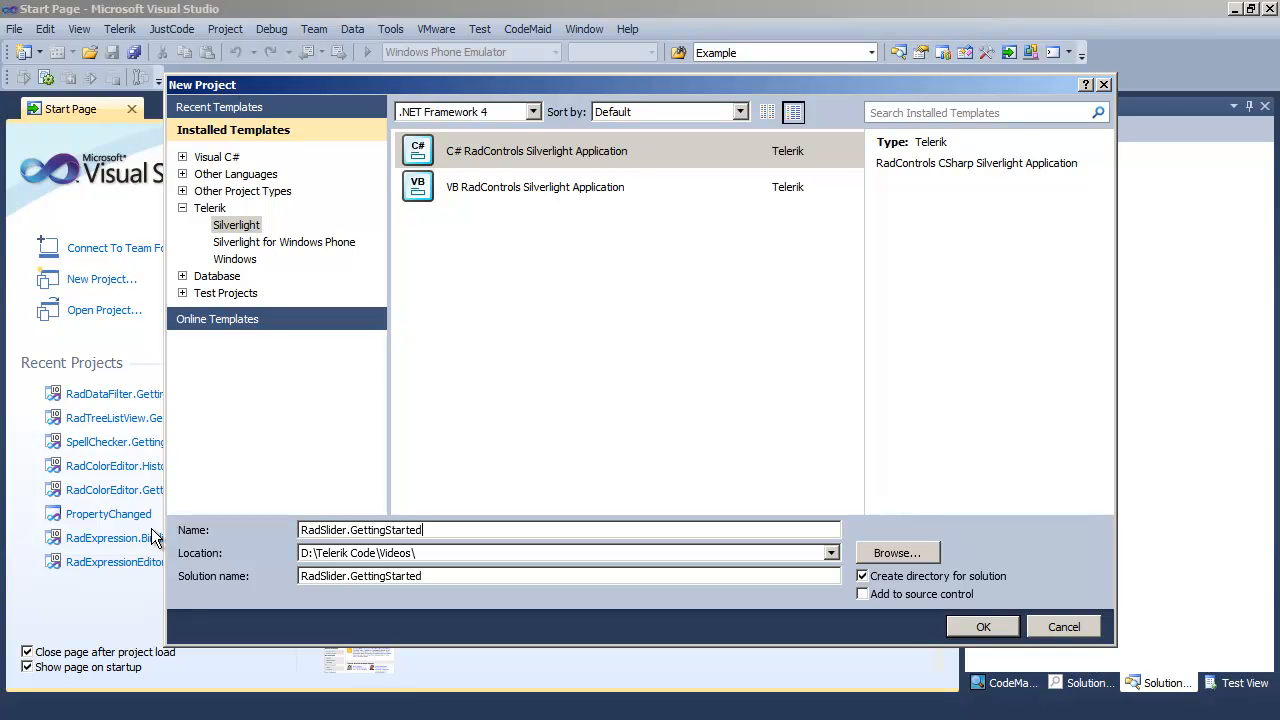
mouse_move(357, 490)
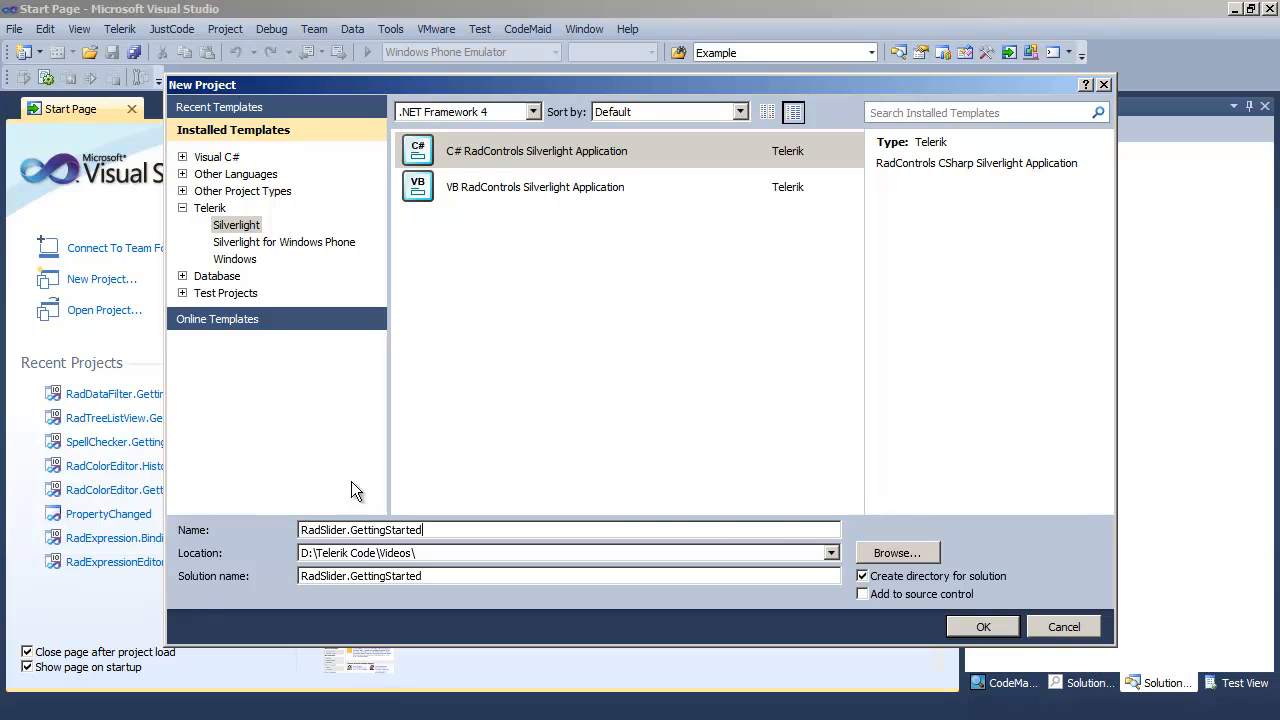
click(983, 626)
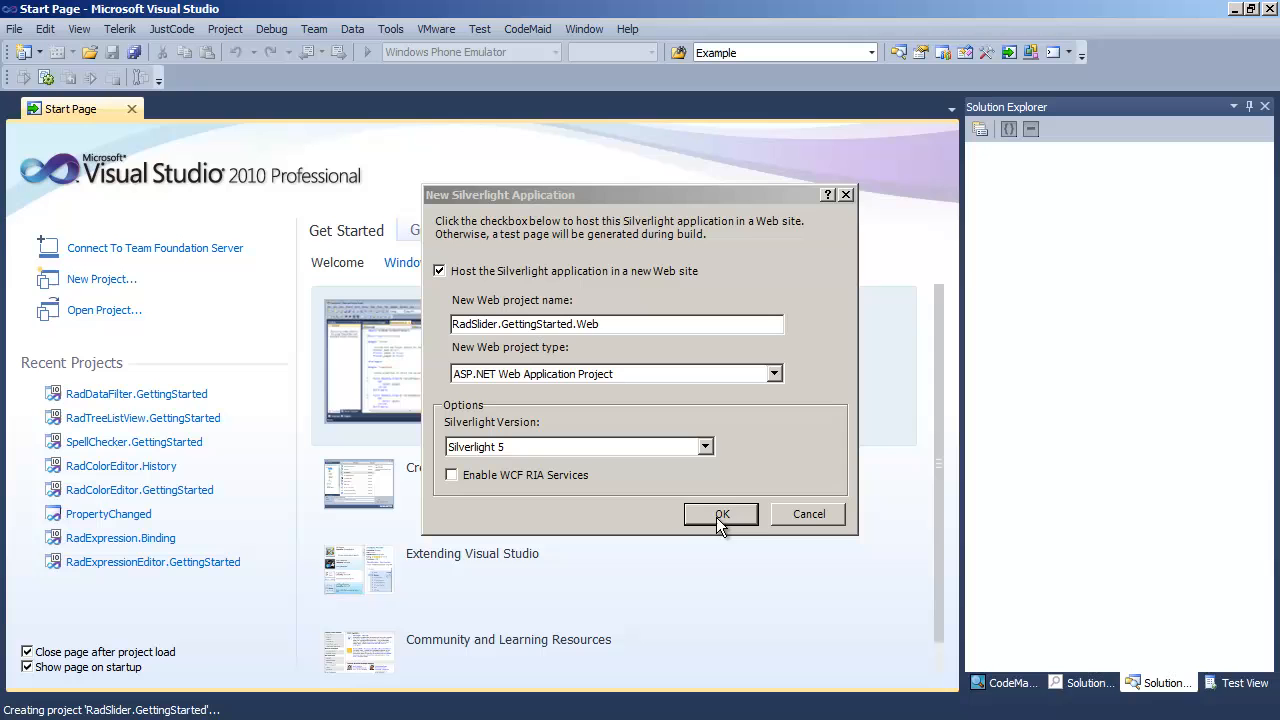
- Host the app in a new web site and reference Telerik.Windows.Controls in the wizard
click(721, 513)
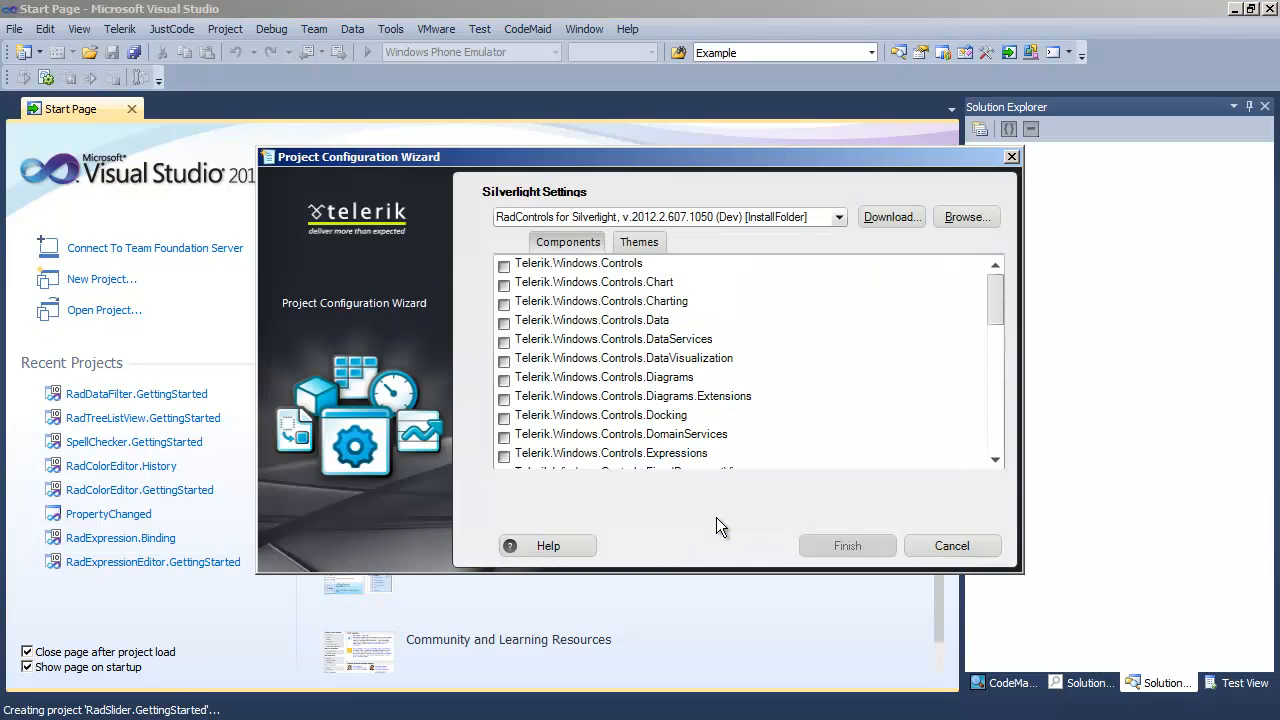
click(504, 263)
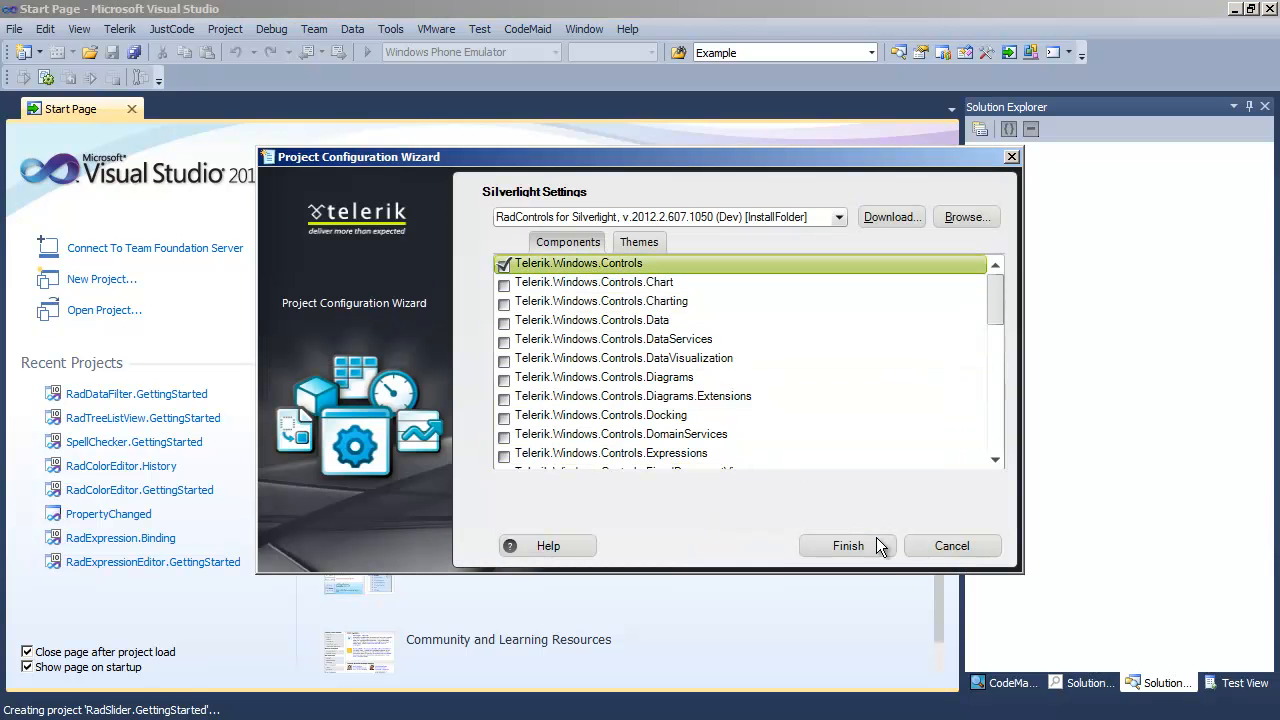
click(847, 545)
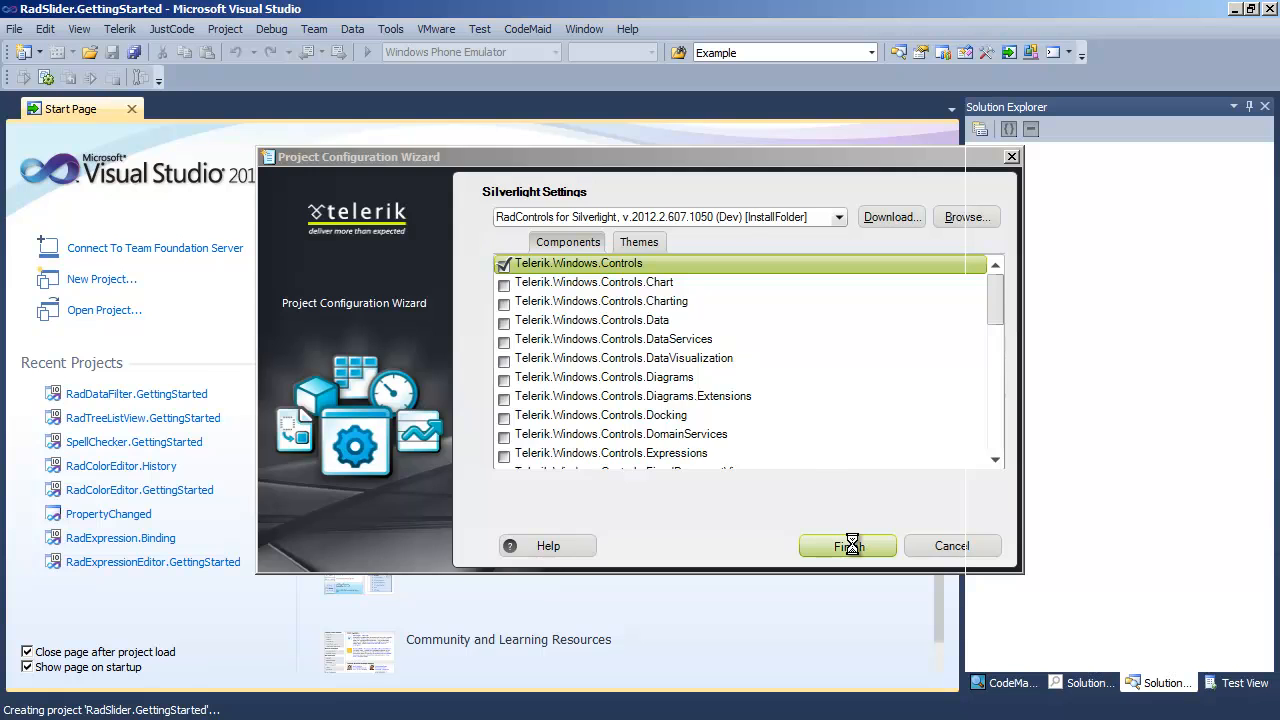
click(847, 545)
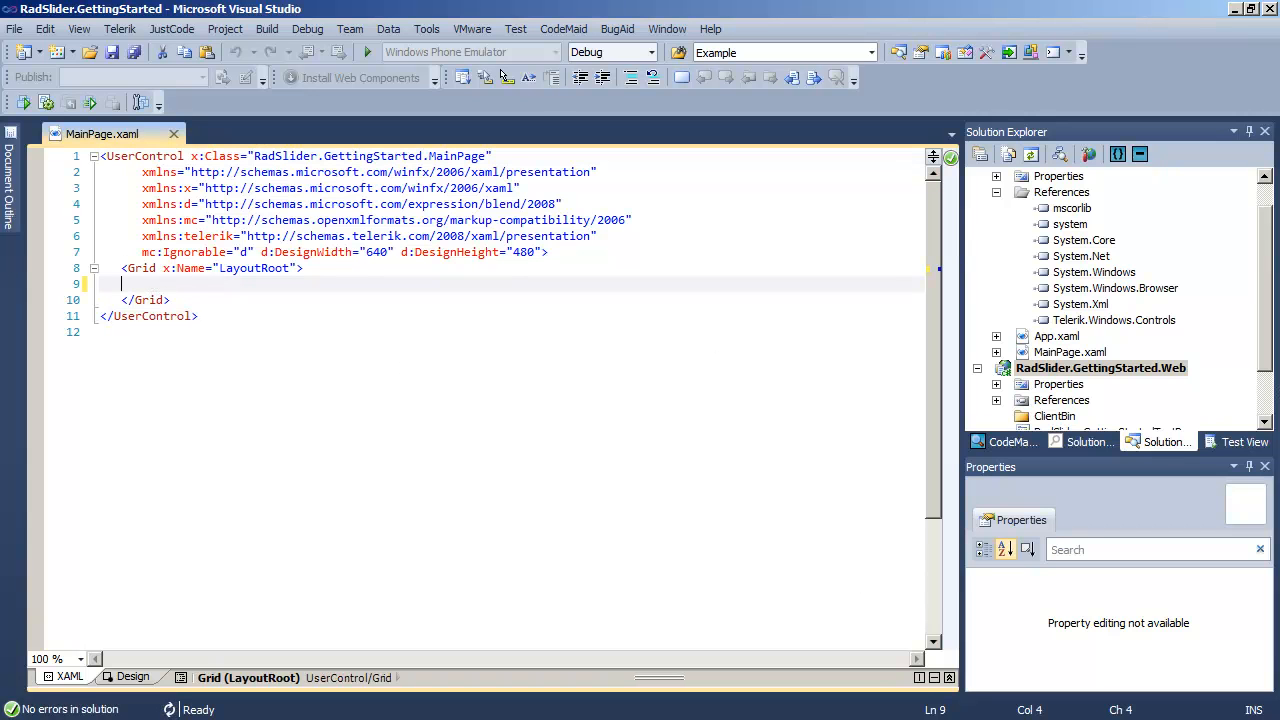
- Start a telerik:RadSlider element named xSlider with a Minimum attribute of 0
text(<telerik:R)
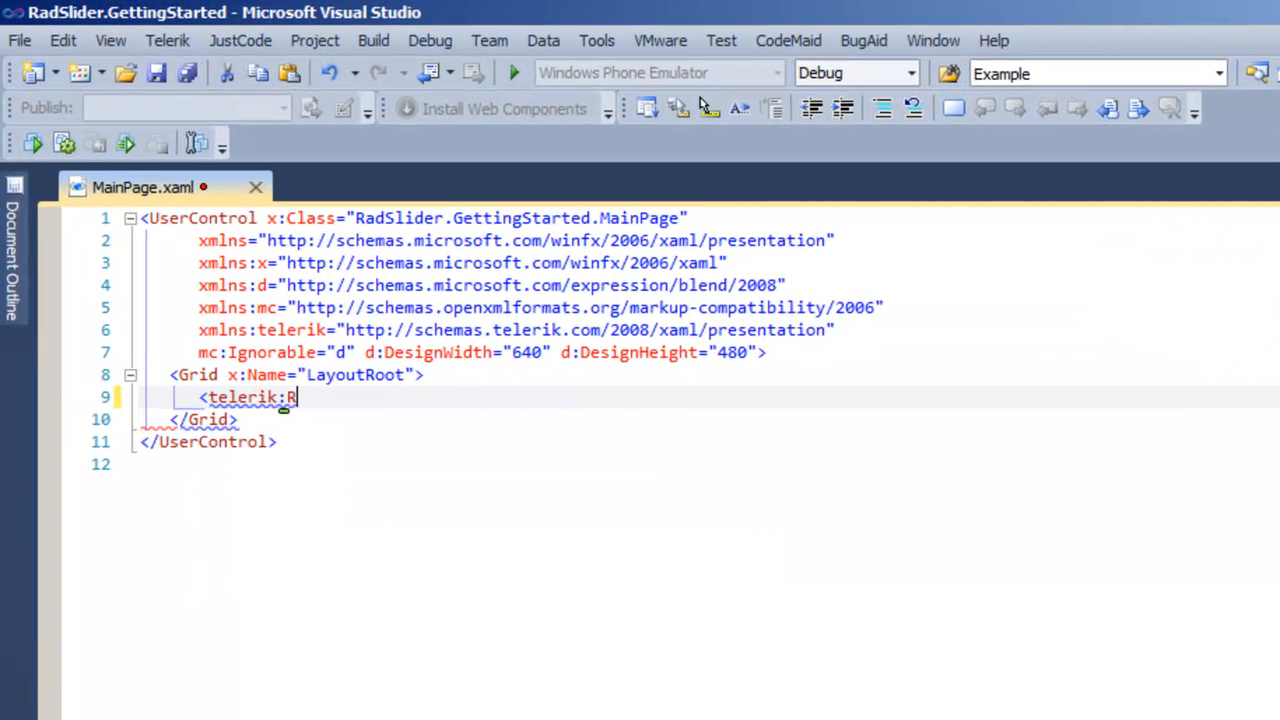
text(adSlider)
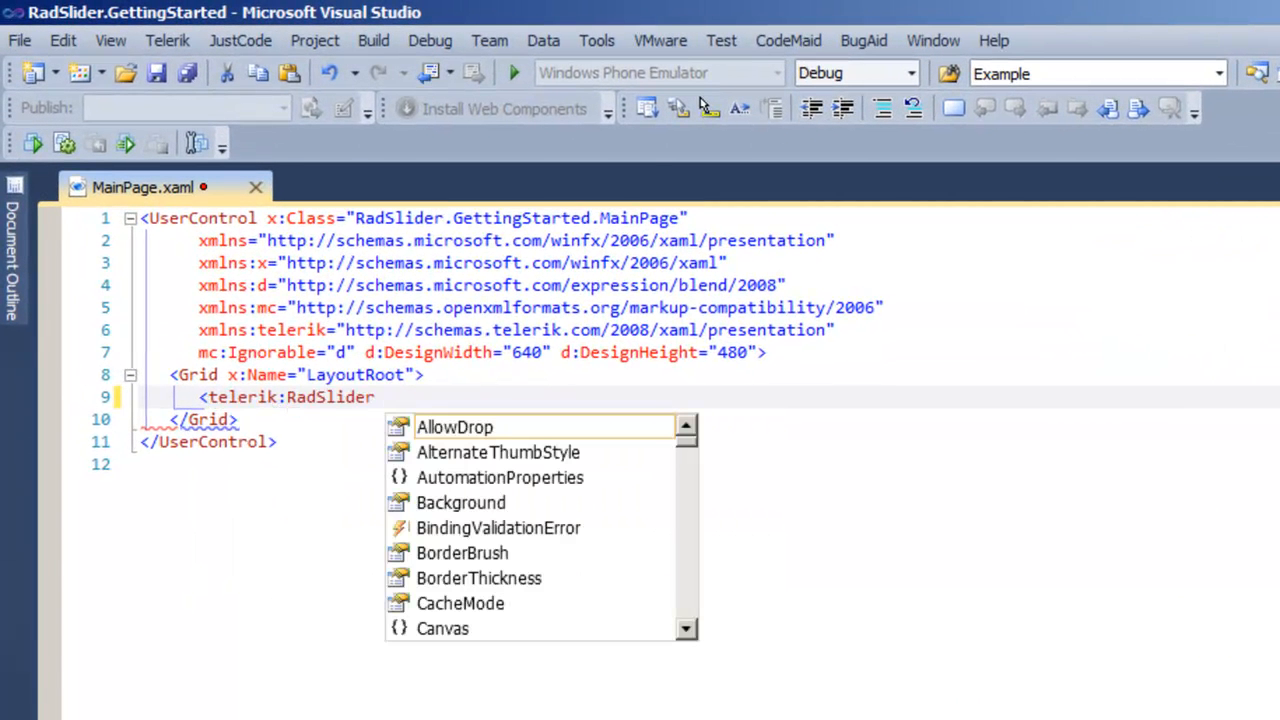
text(Name="xSlider")
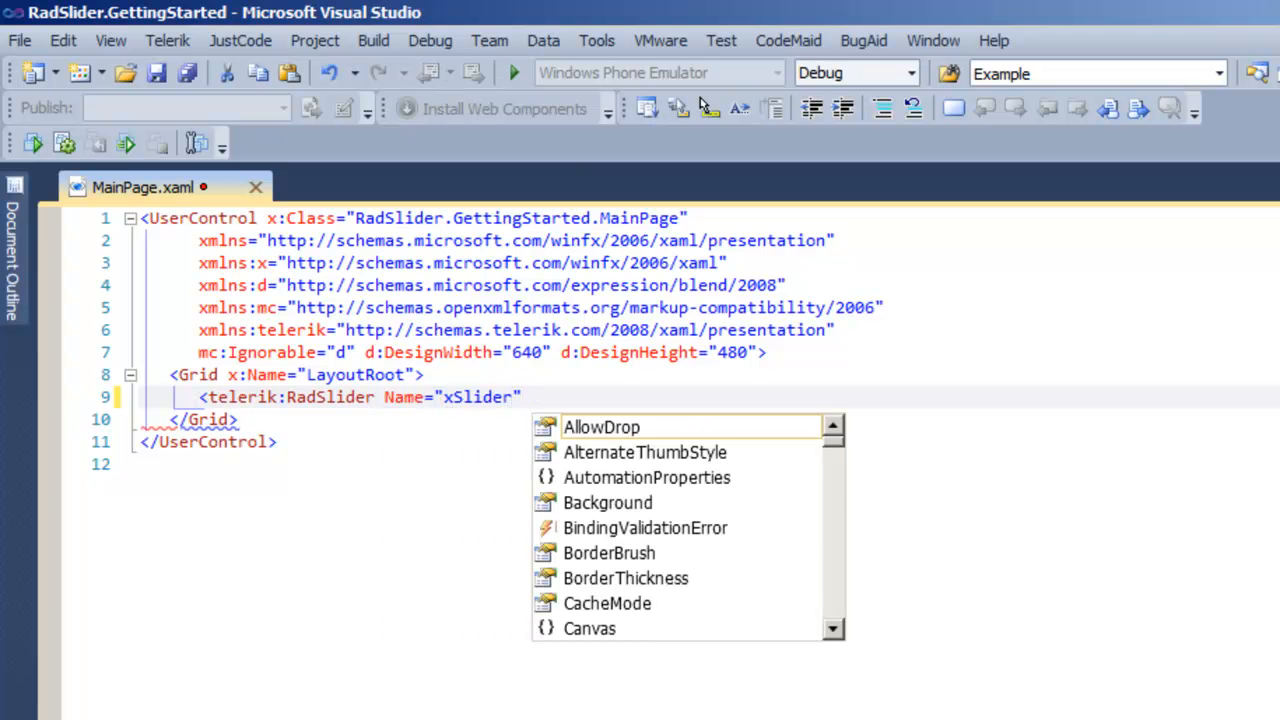
text(Minimum="0)
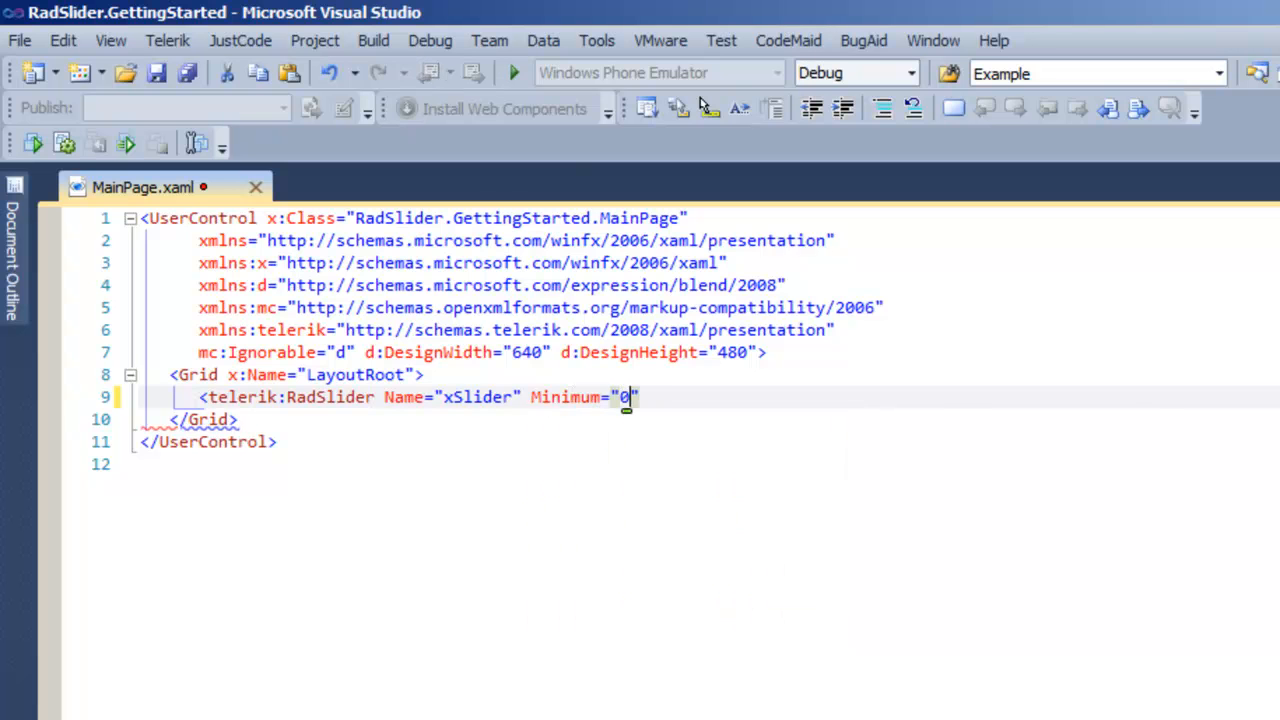
- Finish the slider markup with Maximum 100, SmallChange 1 and Value 5
text(Maximum="100)
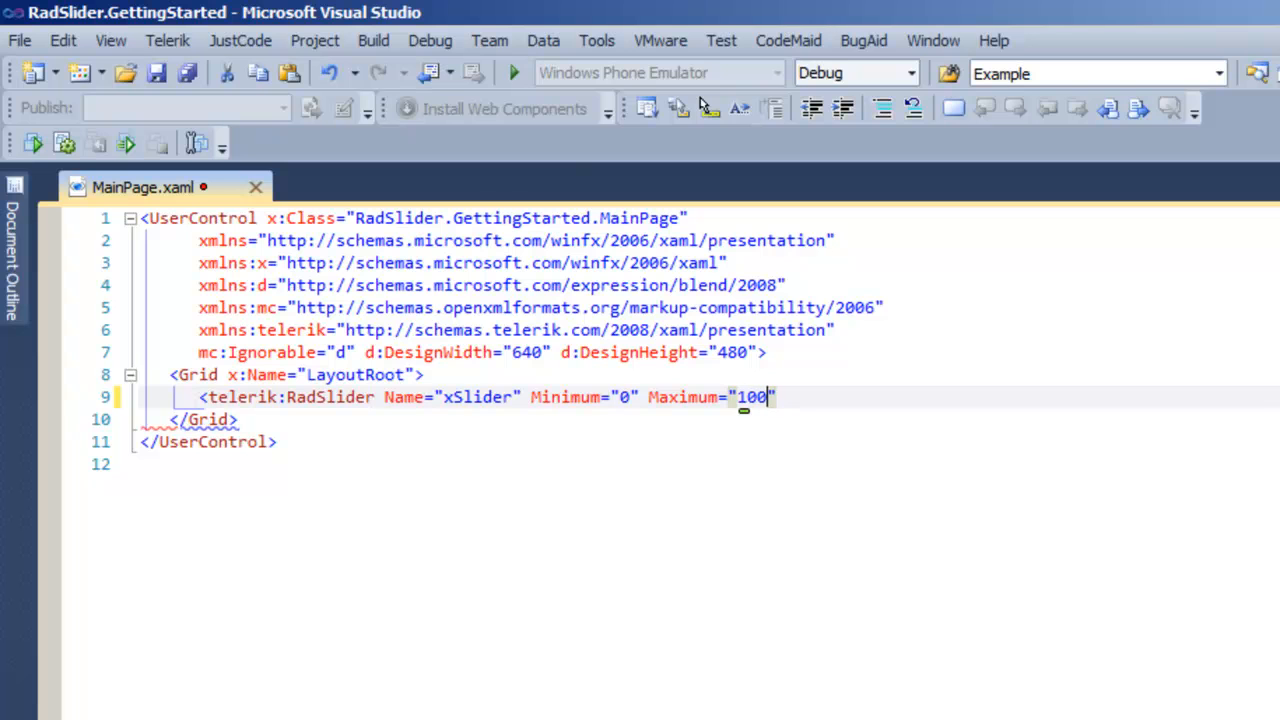
text(SmallChange="1)
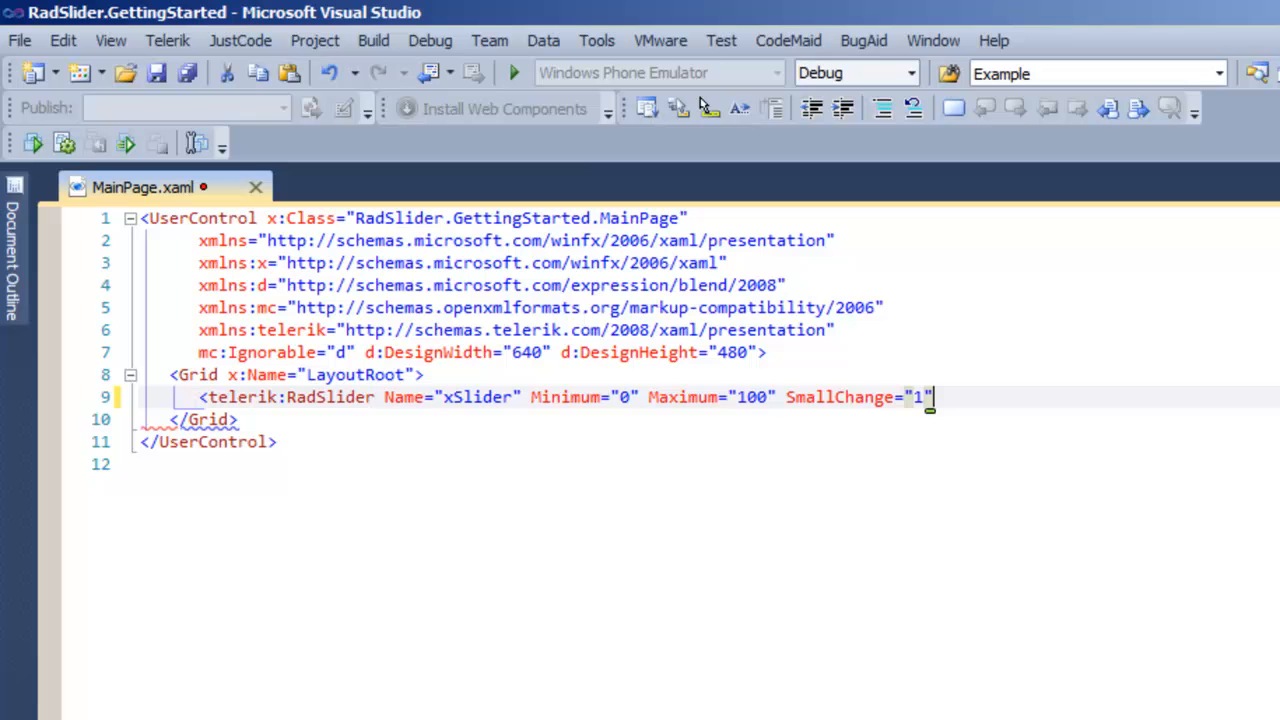
text(Value)
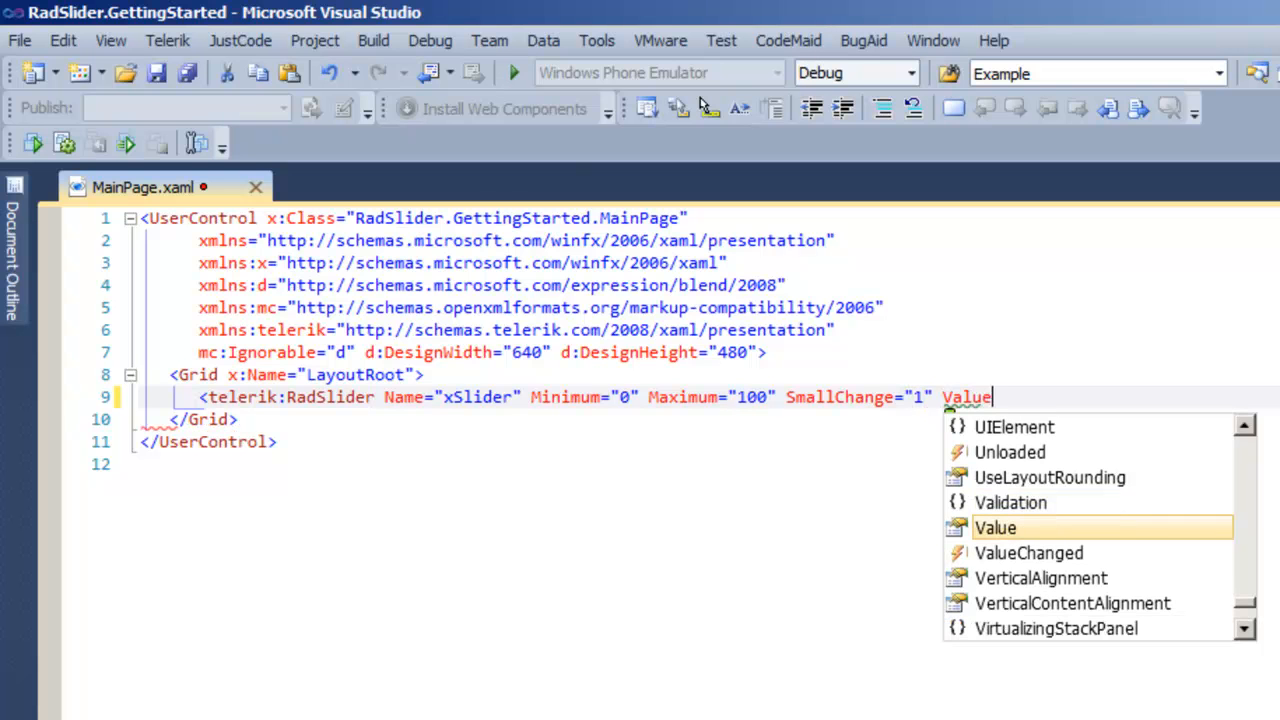
text(="5" />)
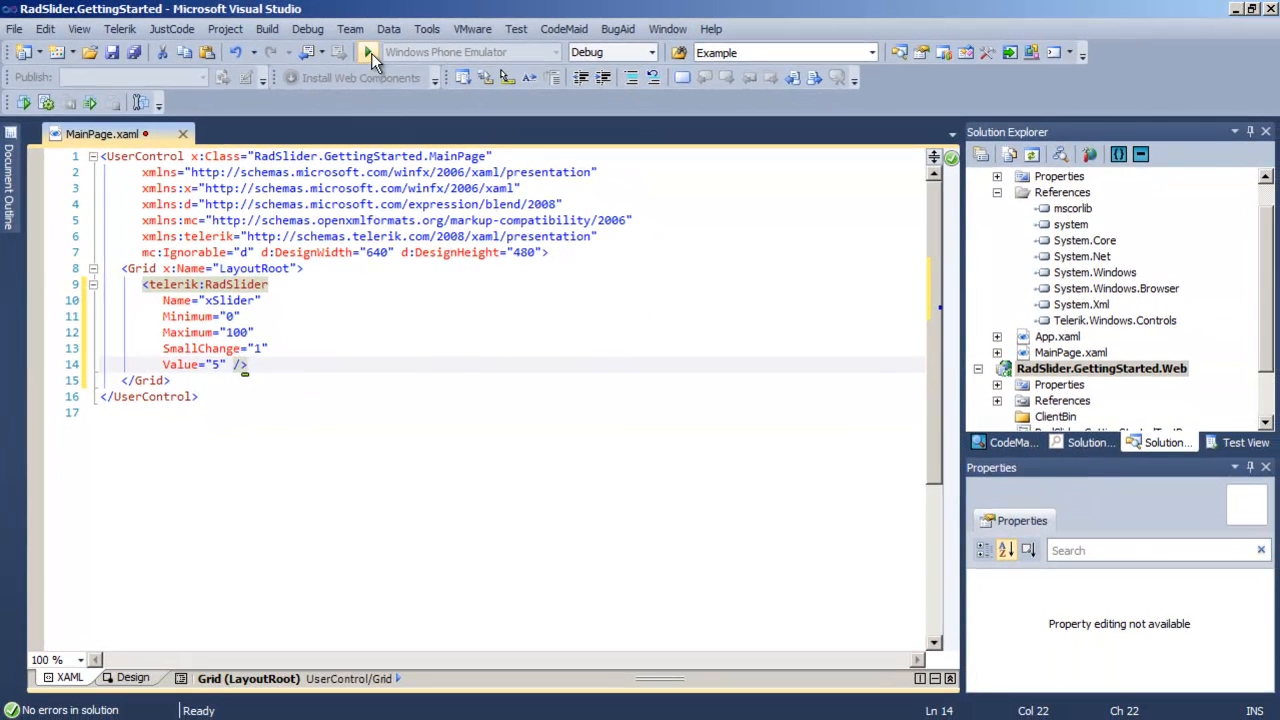
- Run the project in Internet Explorer and drag the slider thumb across
click(369, 52)
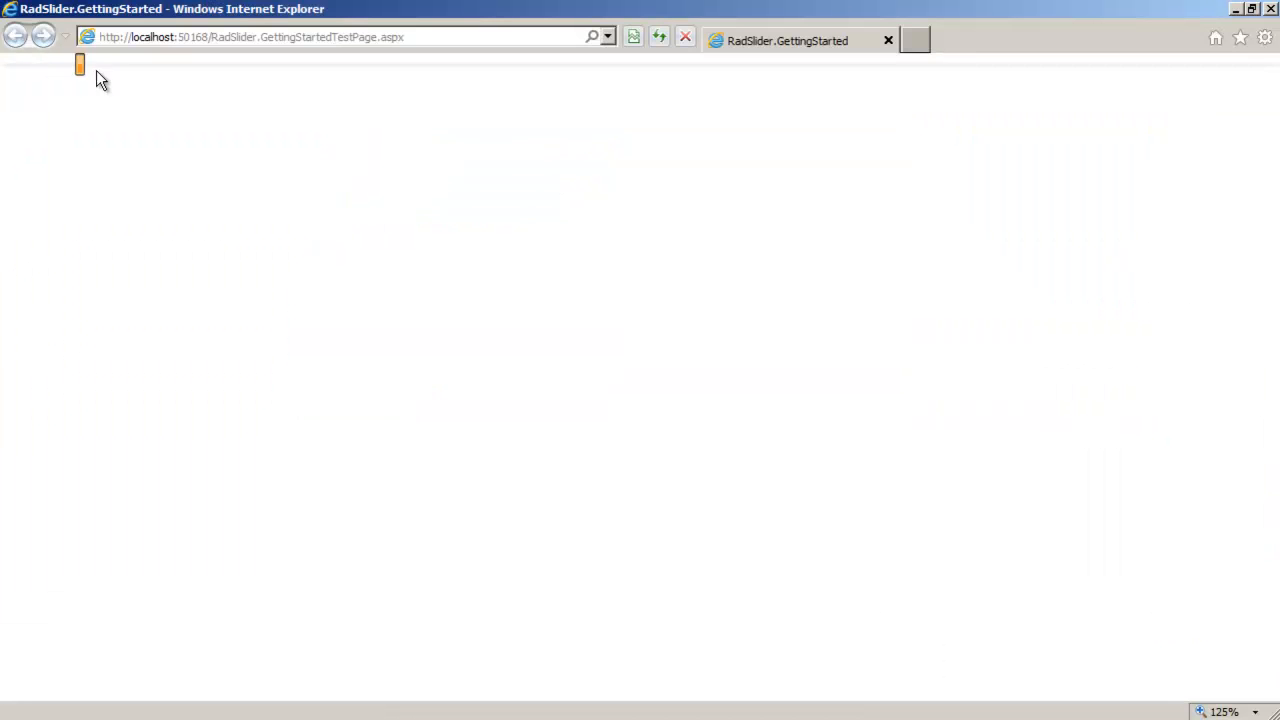
drag(80, 65, 1145, 65)
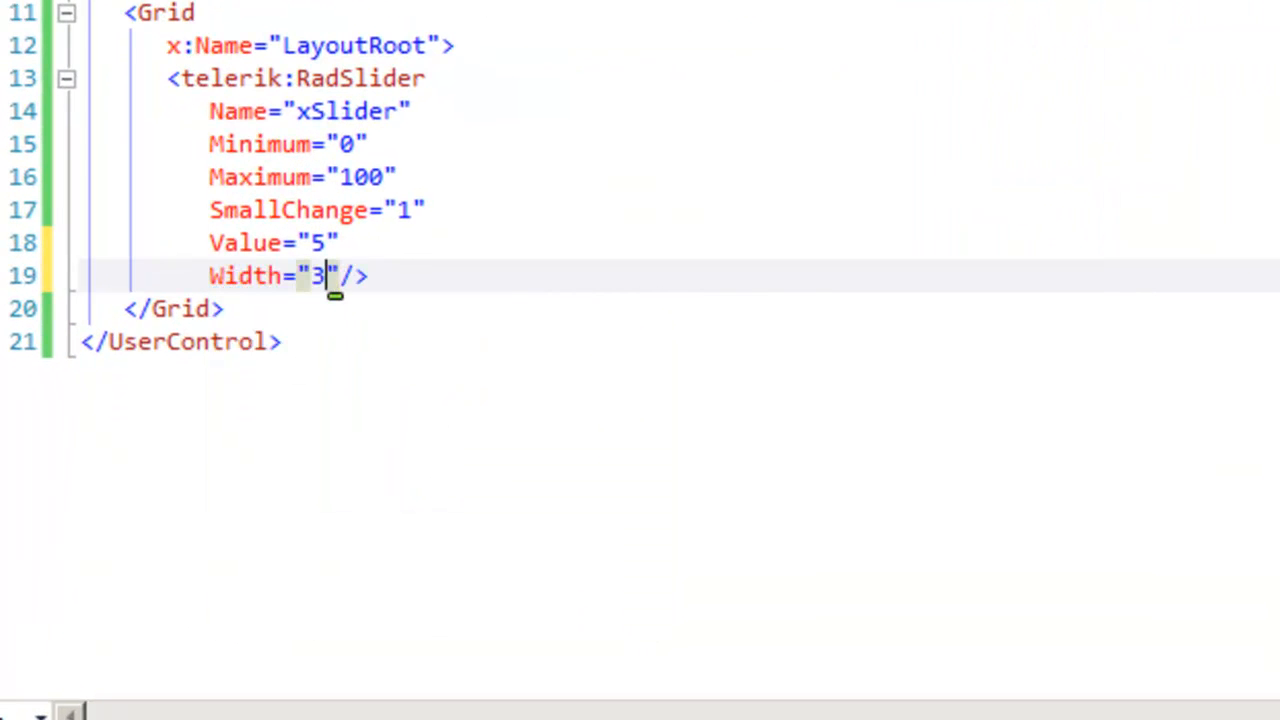
- Set the RadSlider's Width to 300 and start a TextBlock with a Text attribute
text(00)
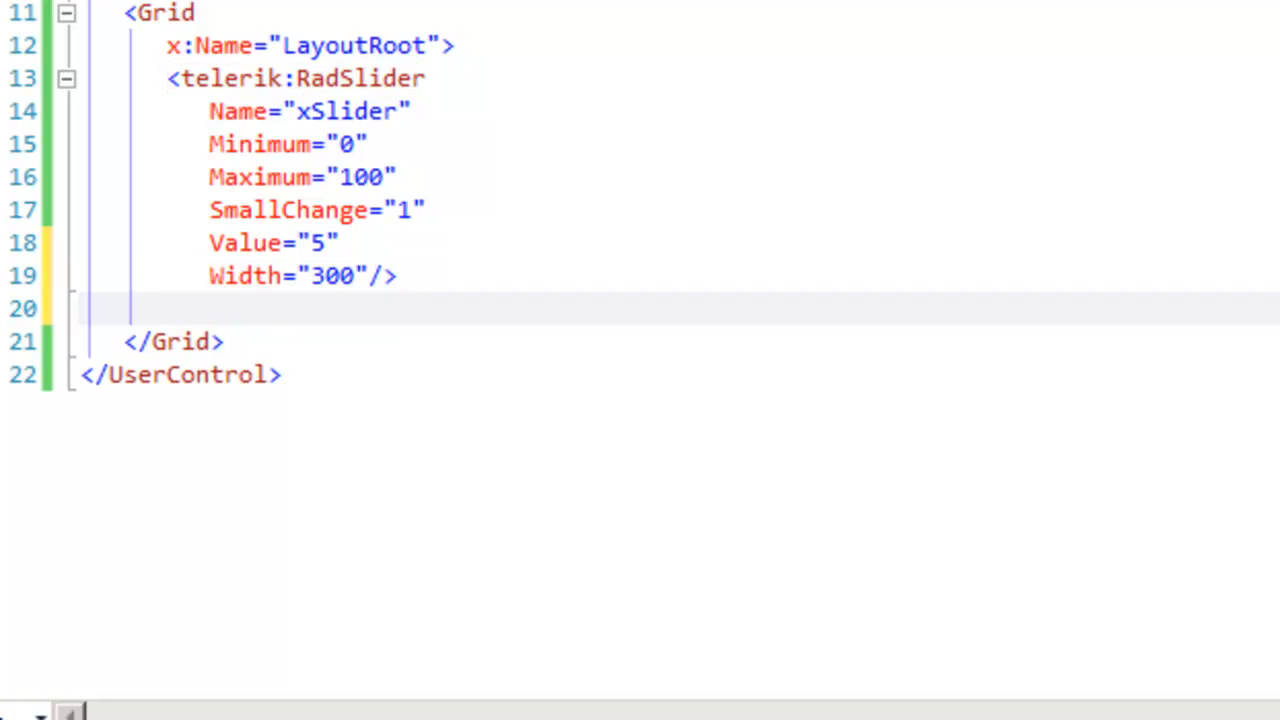
text(<TextBlock)
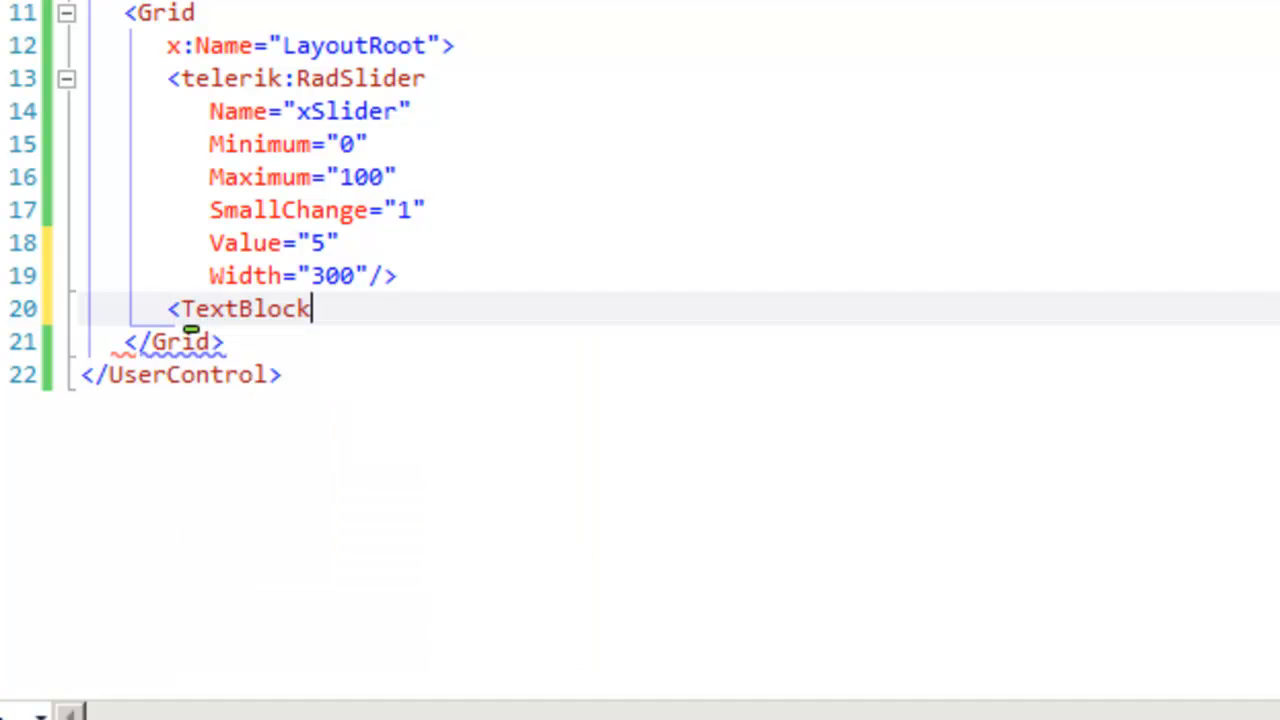
text(Text)
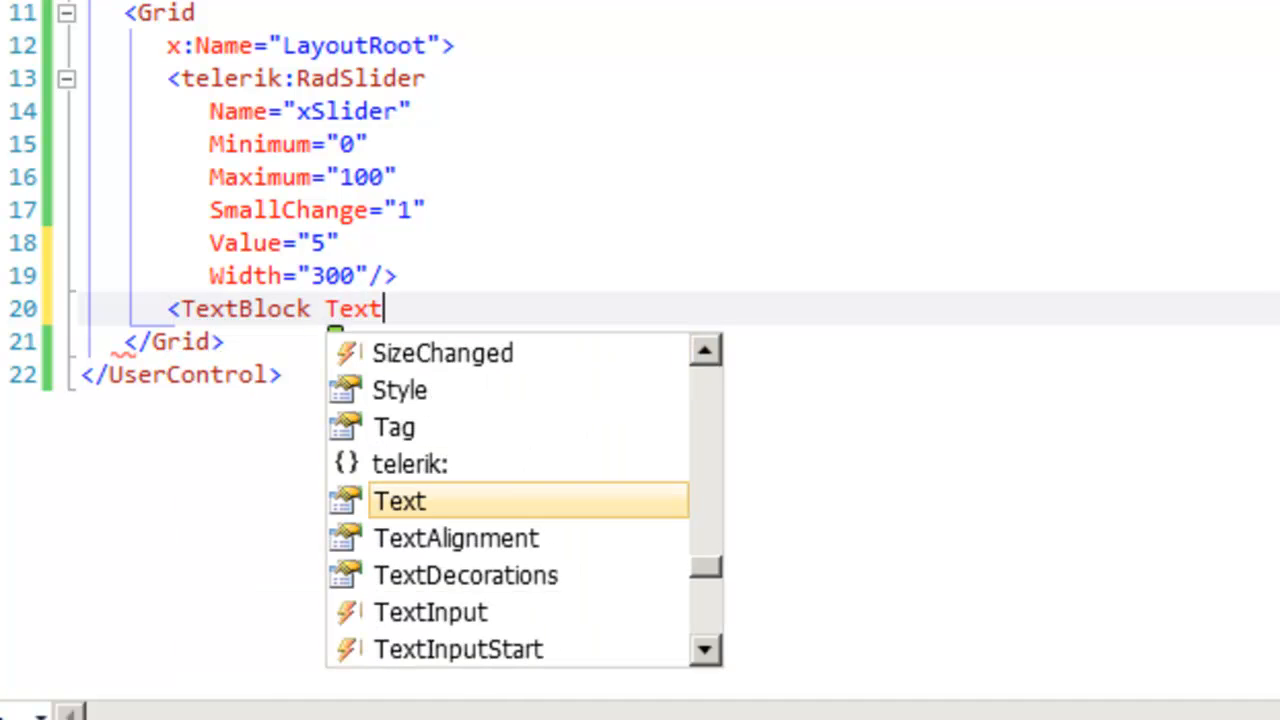
text(="P)
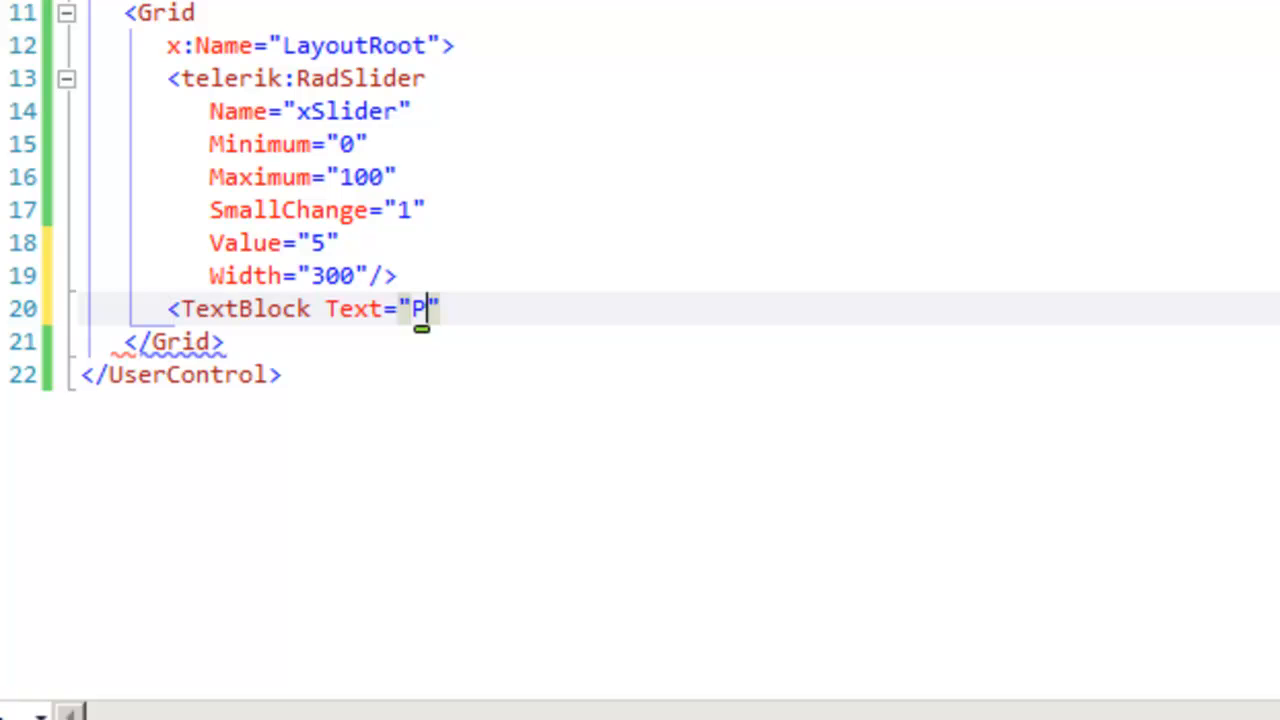
- Bind the TextBlock's Text to Value with ElementName xSlider
text({Bin)
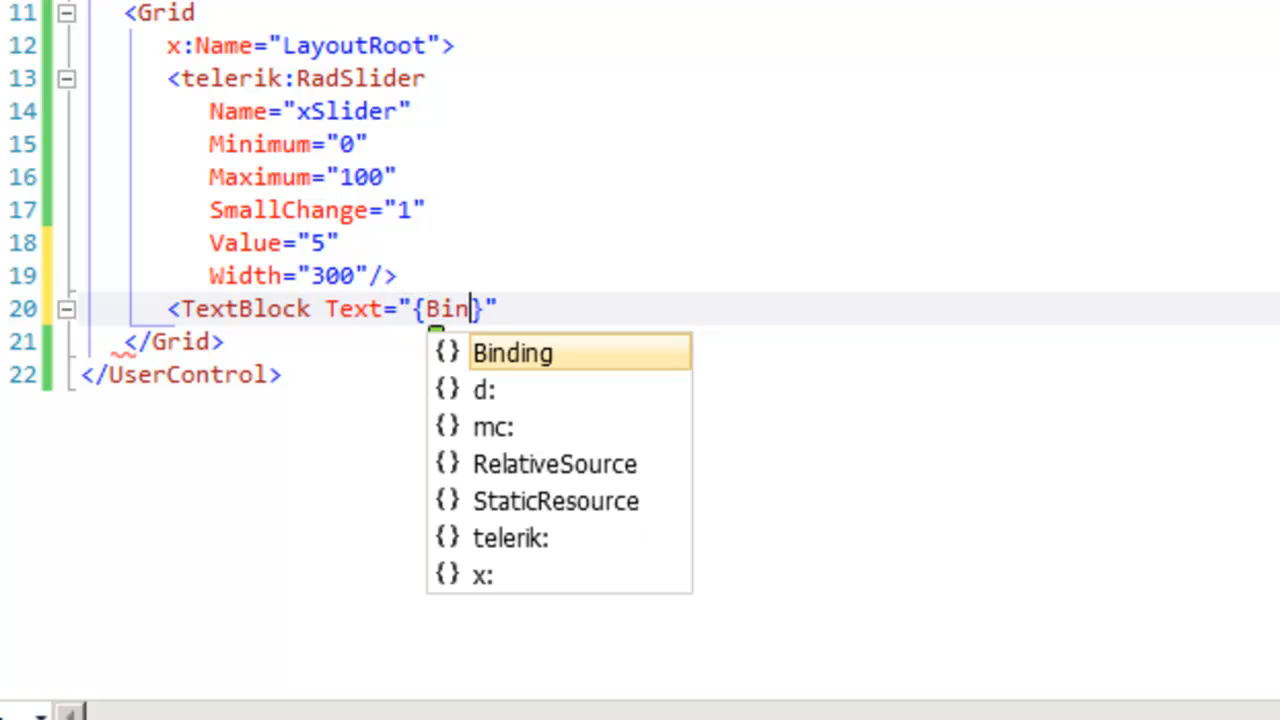
text(ding Value, ElementName=)
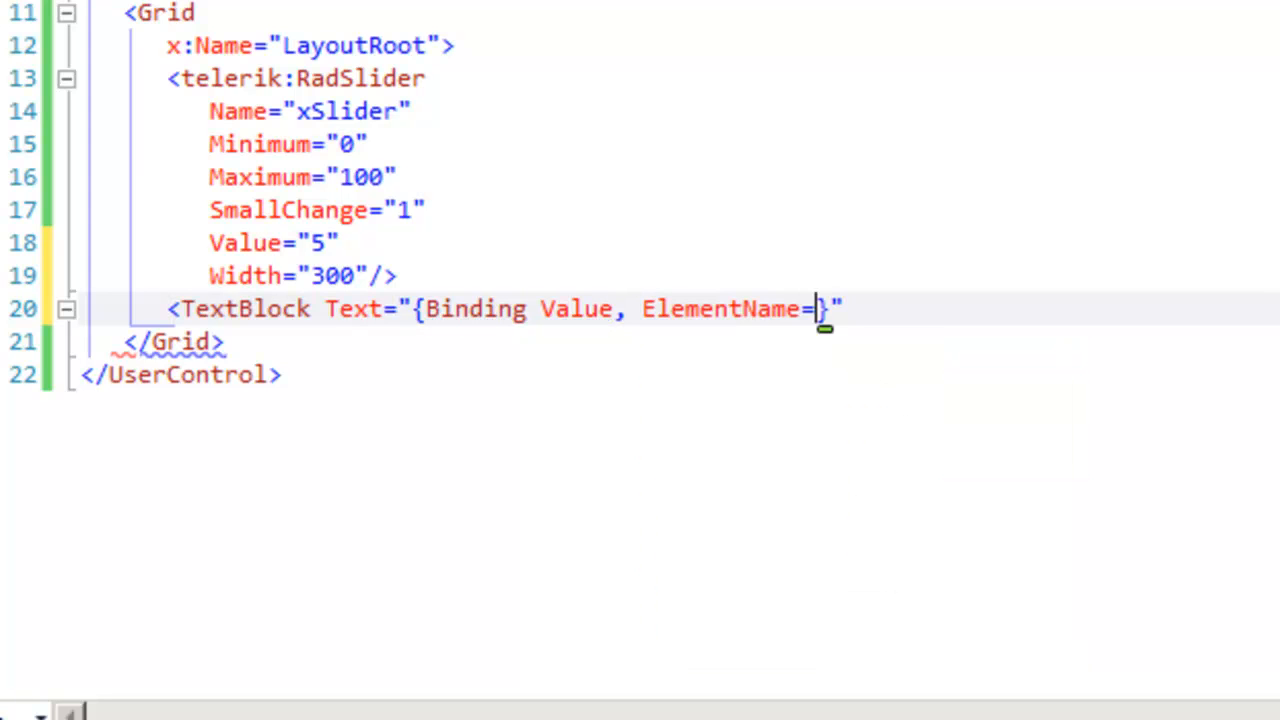
text(xSlider)
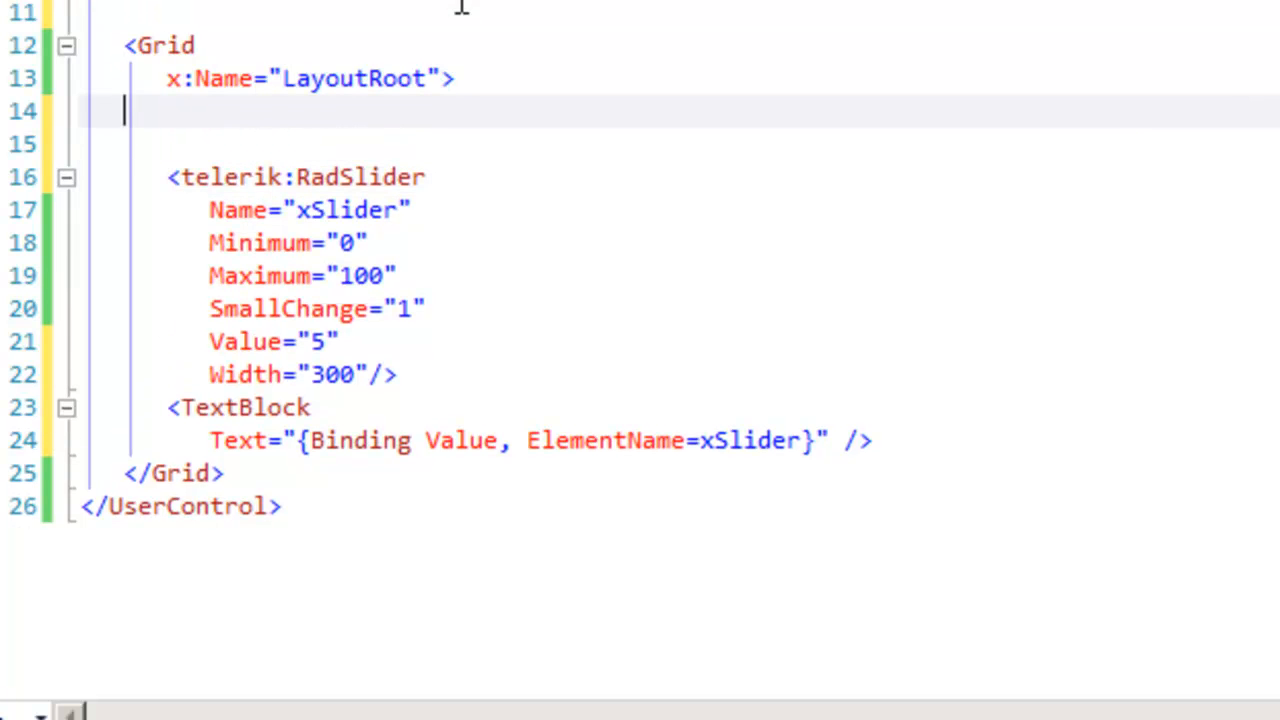
- Wrap the slider and TextBlock in a StackPanel with Horizontal orientation
text(<)
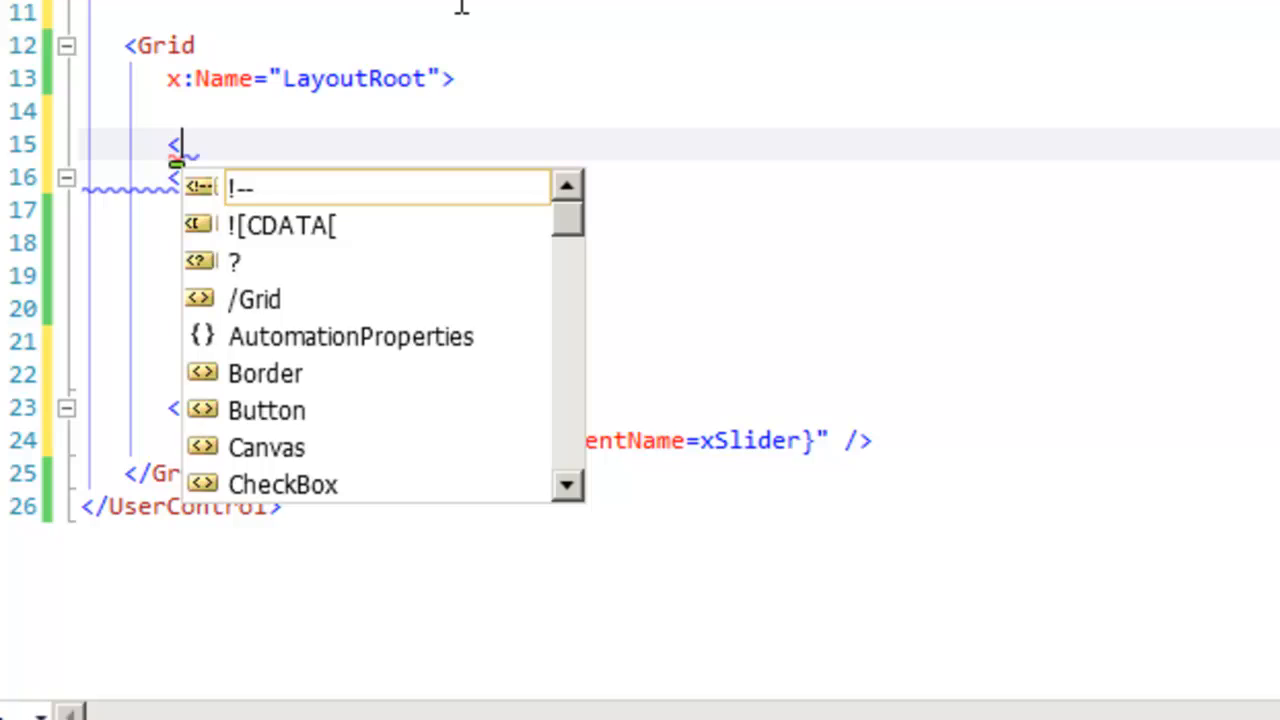
text(StackPanel)
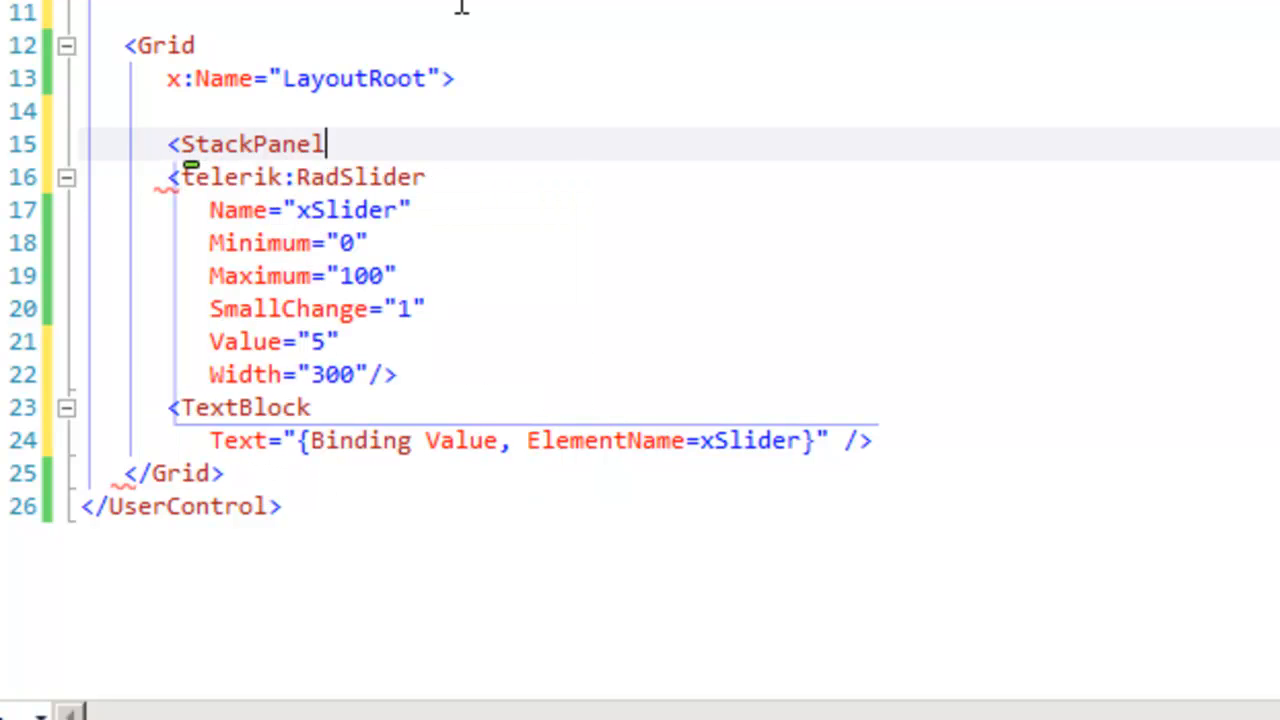
text(Orientation="Horizontal">)
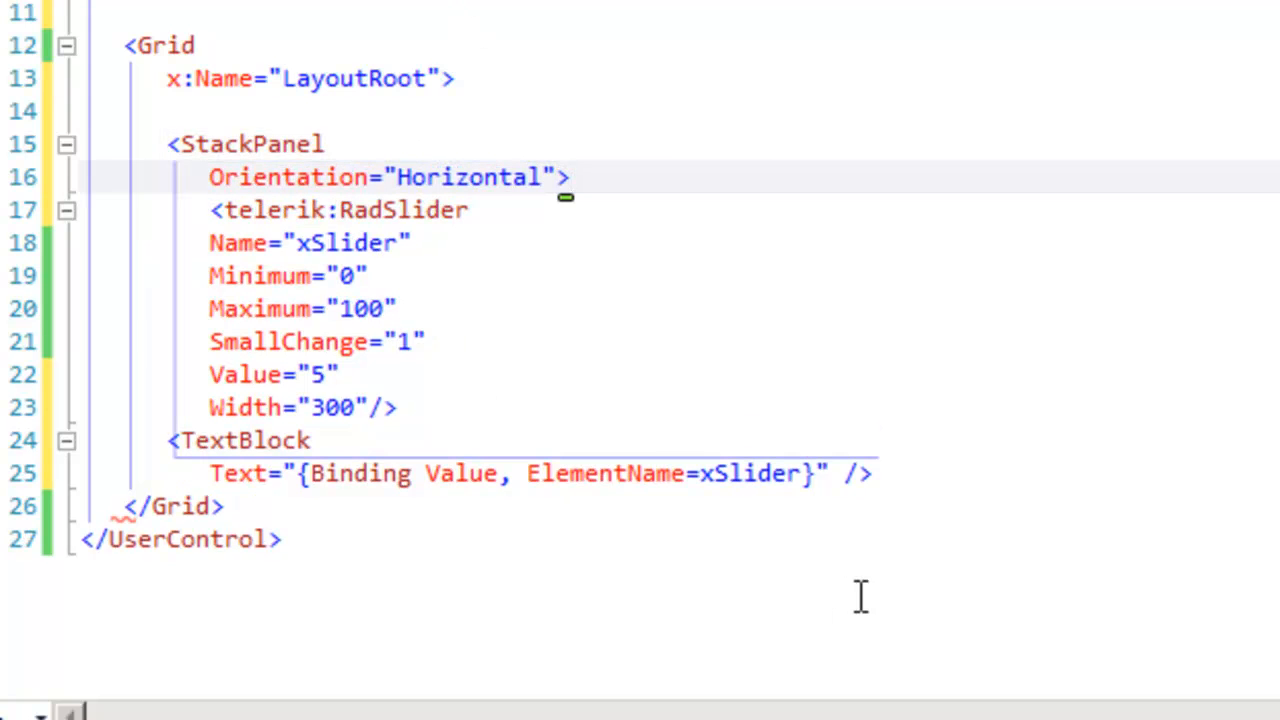
text(</StackPanel>)
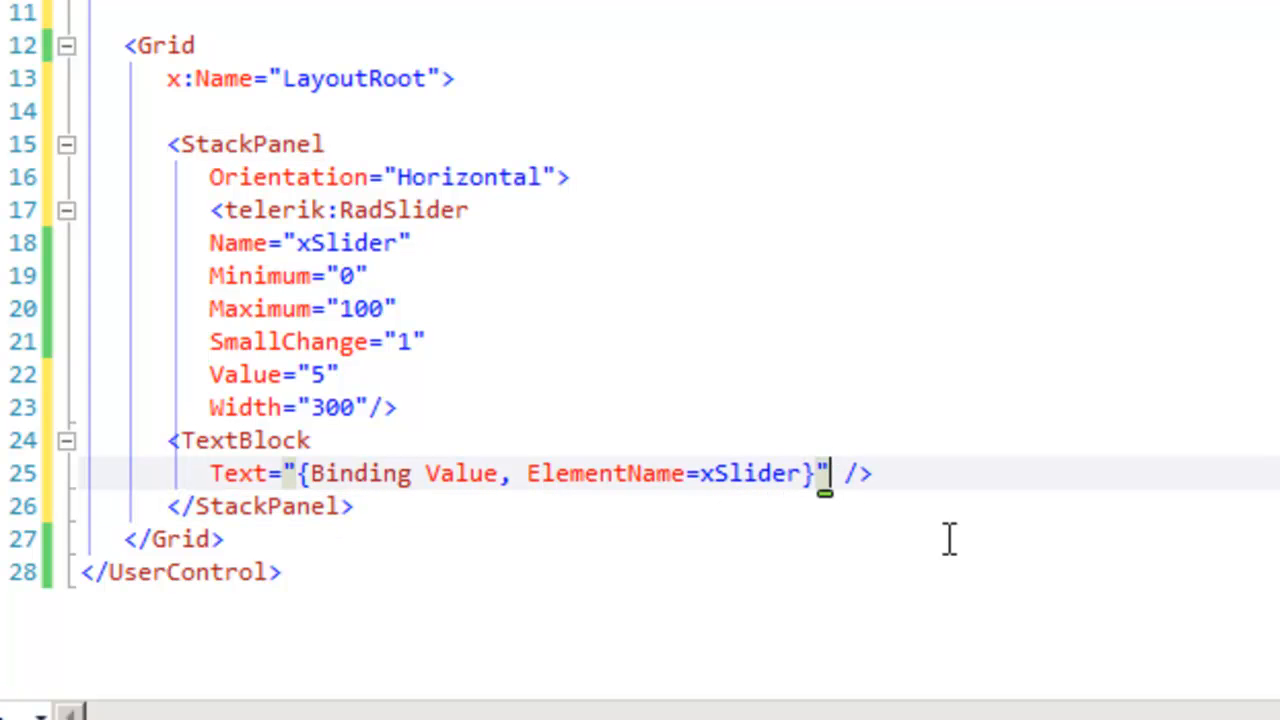
- Give the TextBlock a Margin of 5,0,0,0
text(Marg)
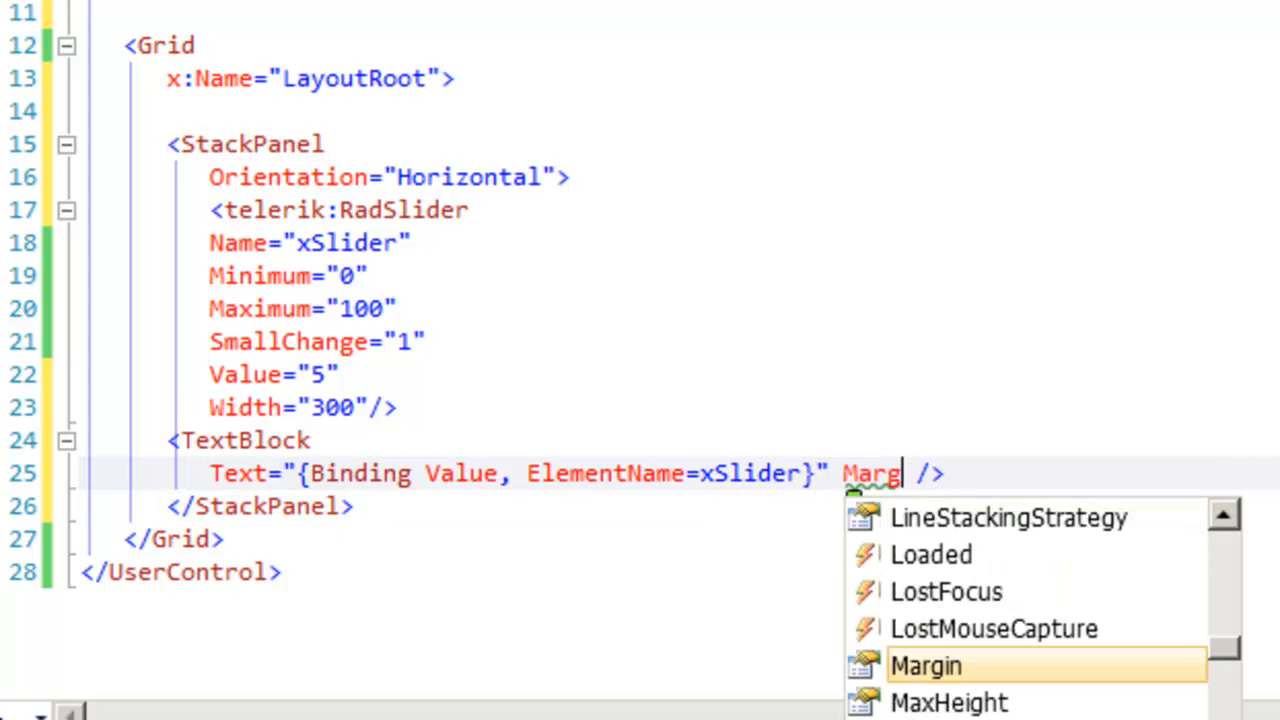
text(="5,0,0")
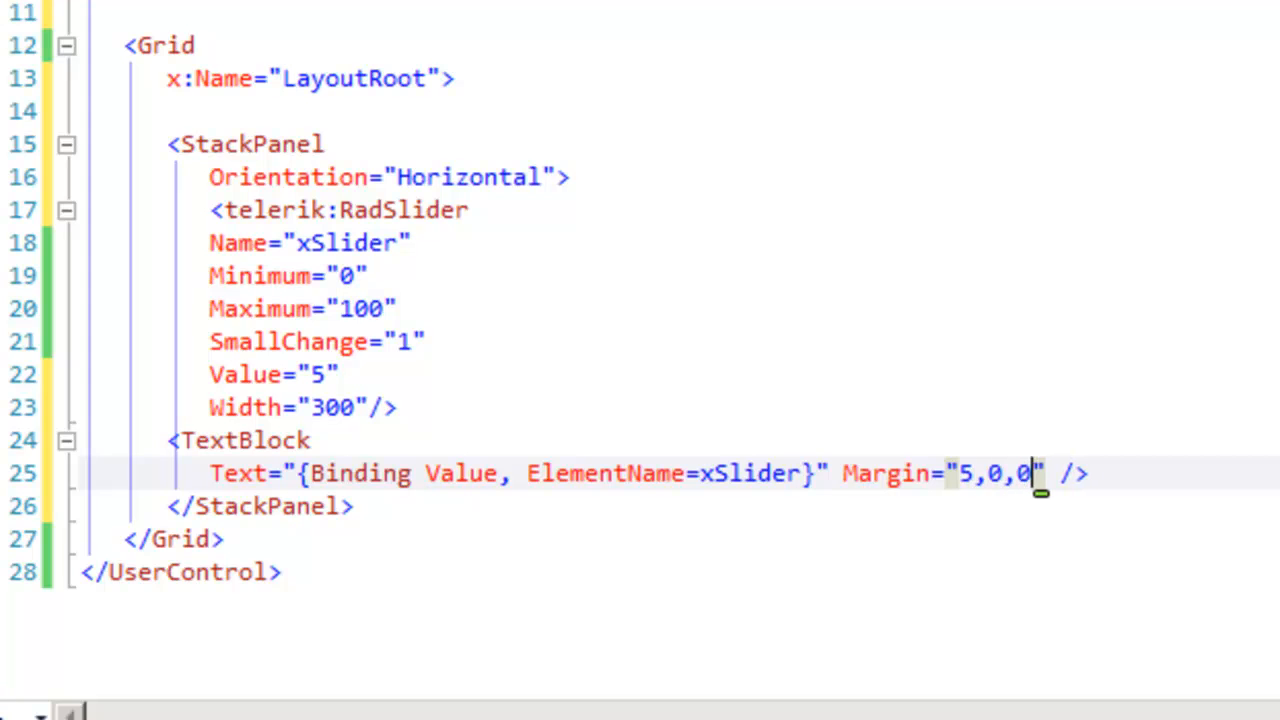
text(,0)
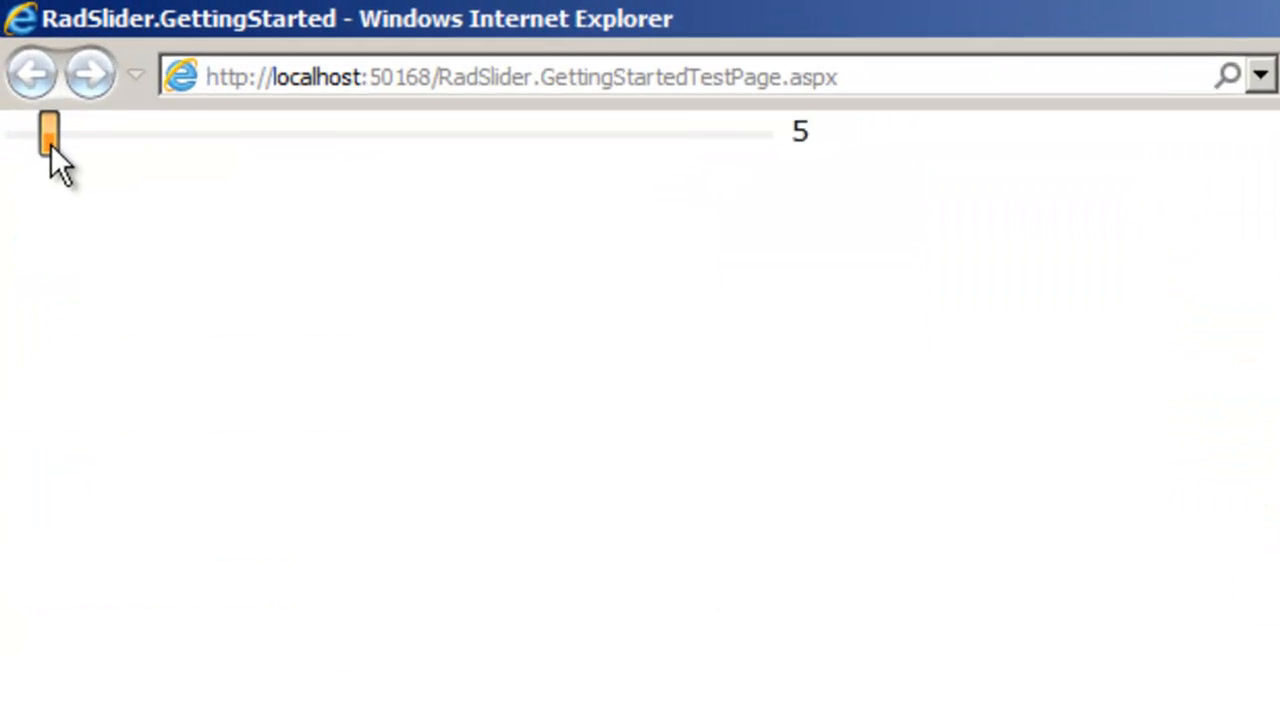
- Drag the slider partway, then to its maximum so the text reads 100
drag(48, 135, 315, 140)
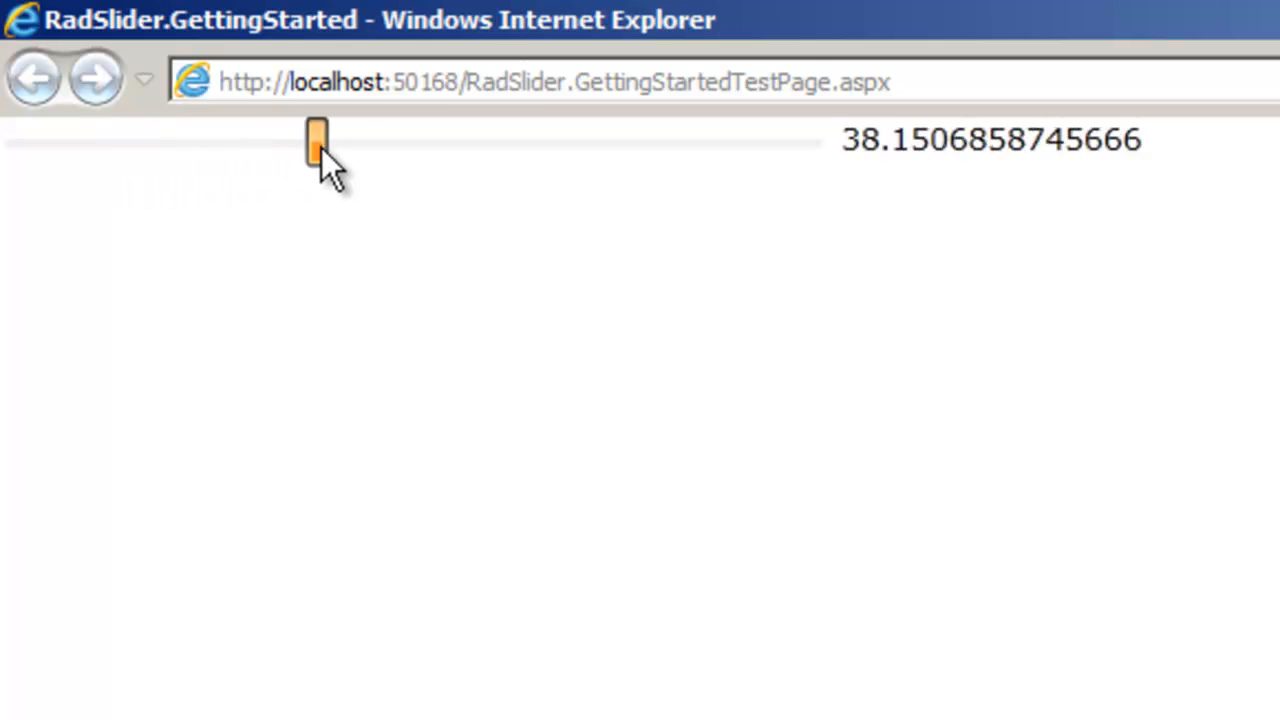
drag(315, 140, 815, 140)
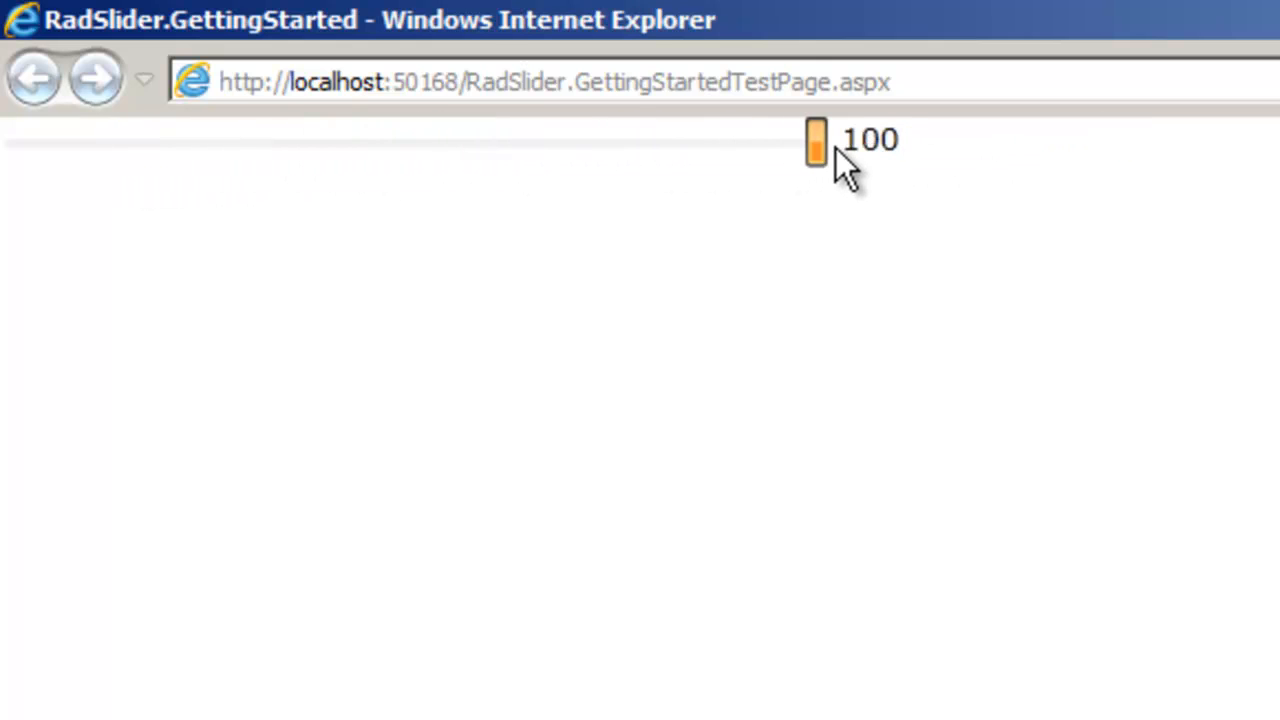